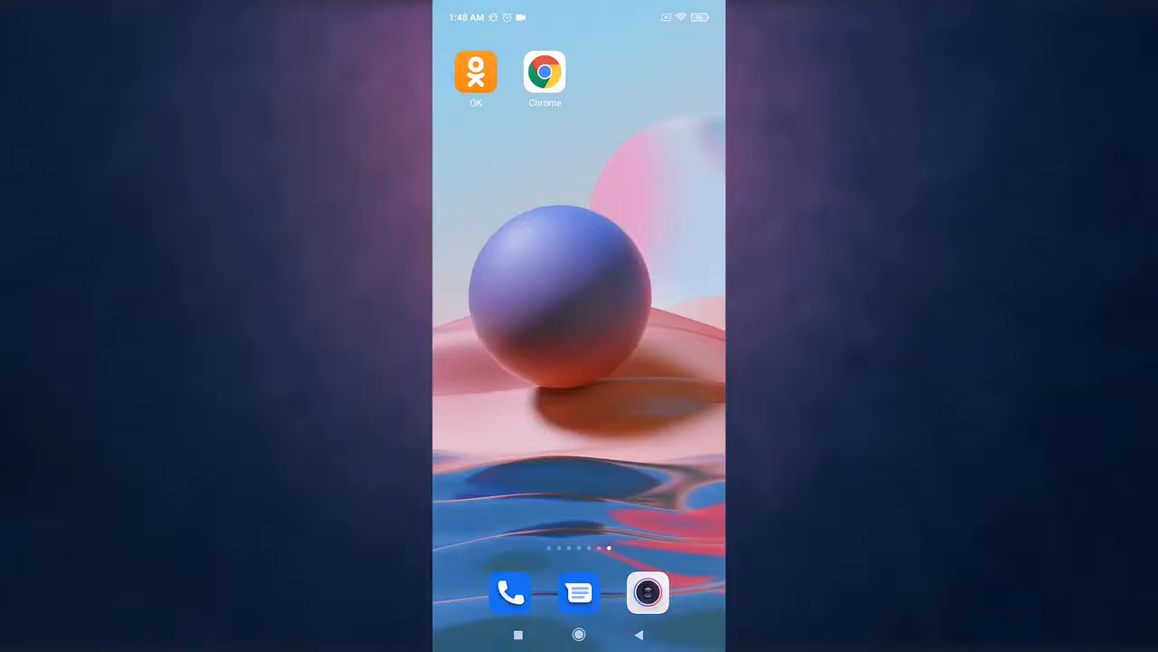
- Launch Chrome and search the web for odnoklassniki from the address bar
{"action": "left_click", "coordinate": [545, 72]}
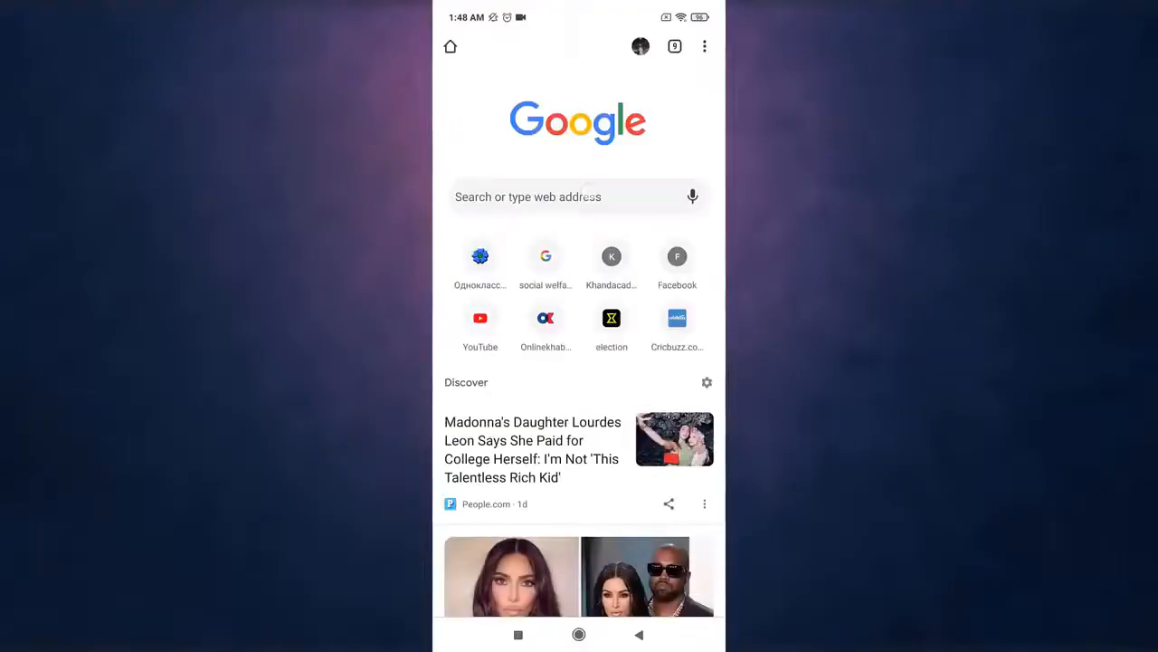
{"action": "left_click", "coordinate": [579, 196]}
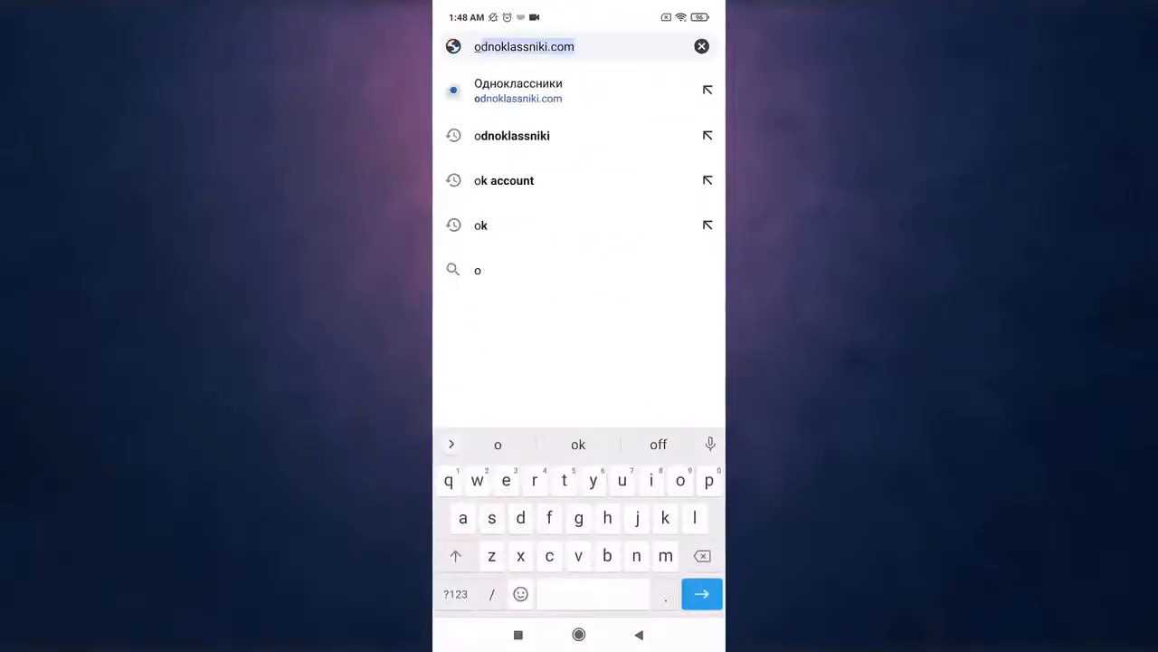
{"action": "type", "text": "dnok"}
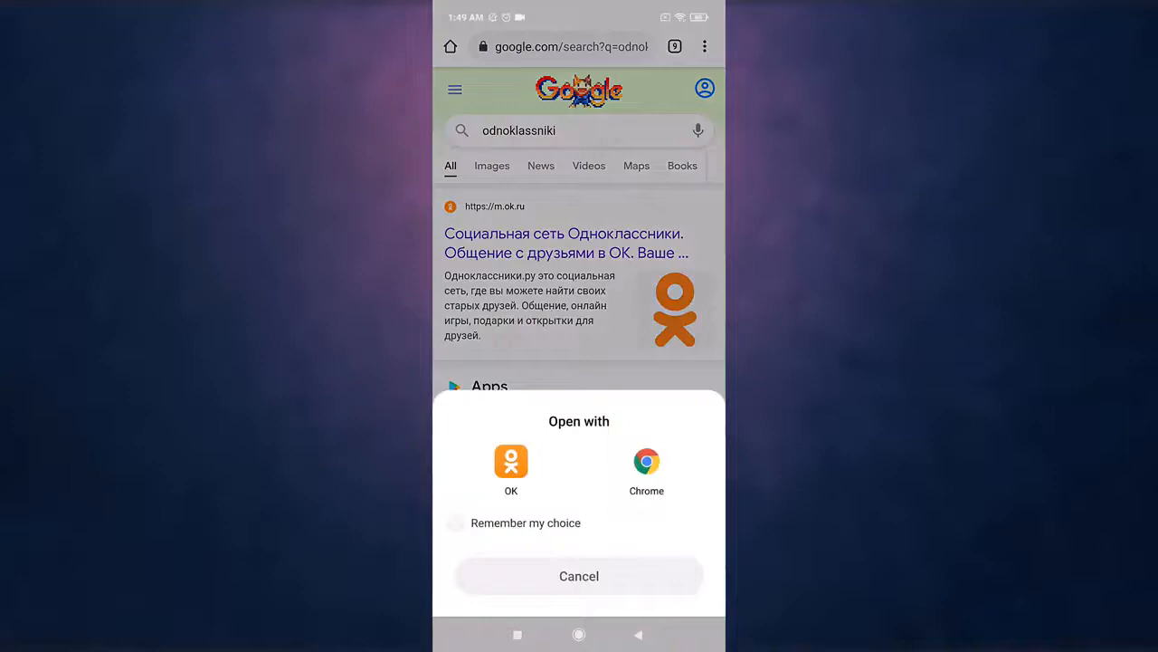
- Keep the link in Chrome and load the m.ok.ru result, reaching the signed-in mobile feed
{"action": "left_click", "coordinate": [579, 575]}
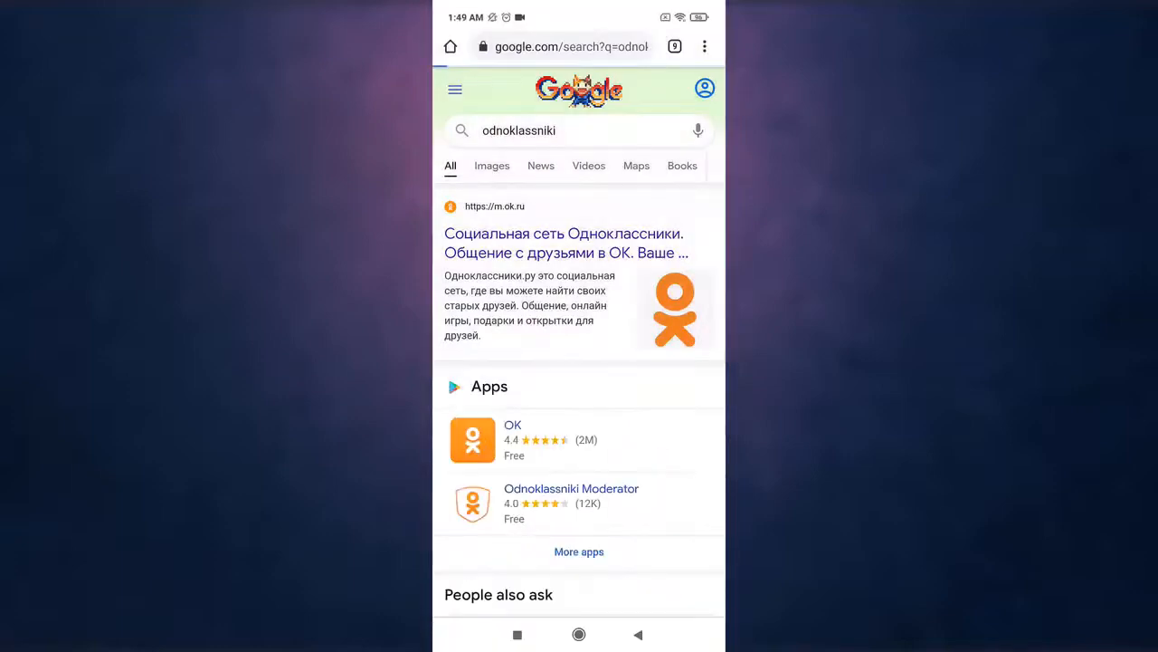
{"action": "left_click", "coordinate": [564, 242]}
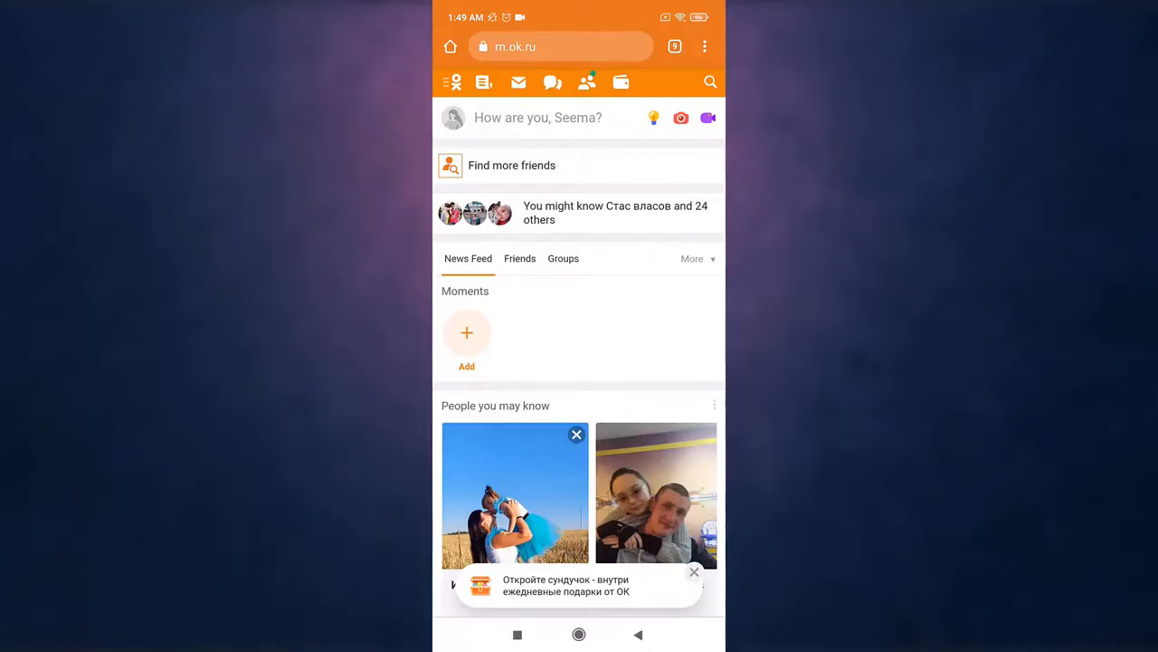
- From the hamburger menu, scroll to the bottom to reach the full desktop version link
{"action": "left_click", "coordinate": [454, 83]}
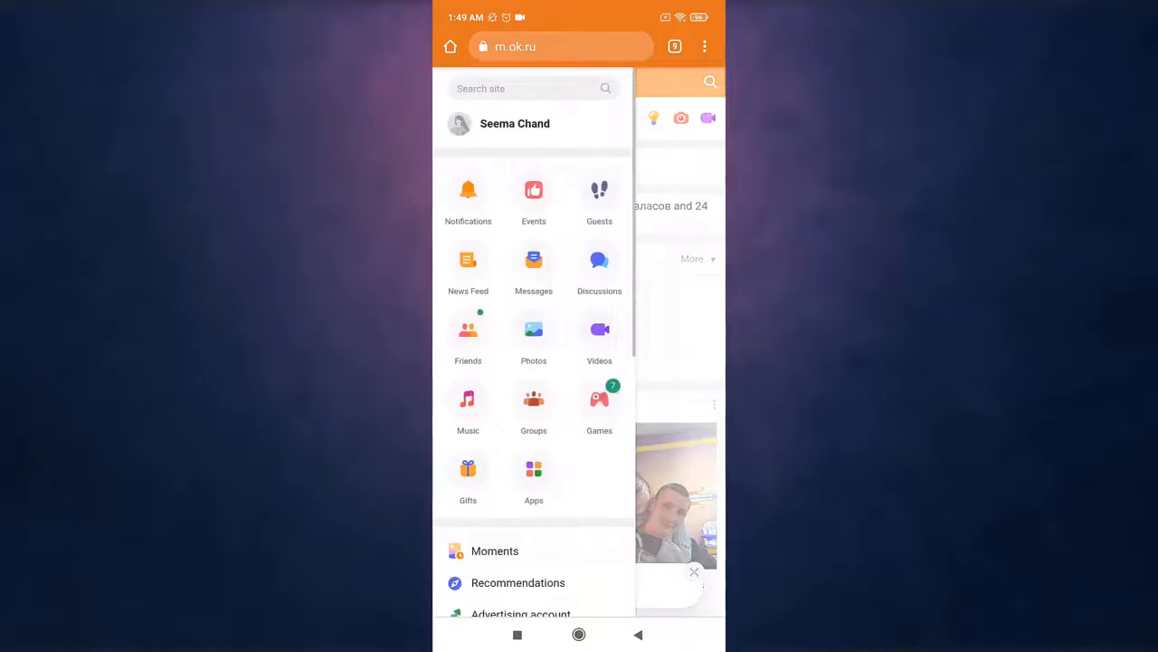
{"action": "scroll", "scroll_direction": "down", "scroll_amount": 3}
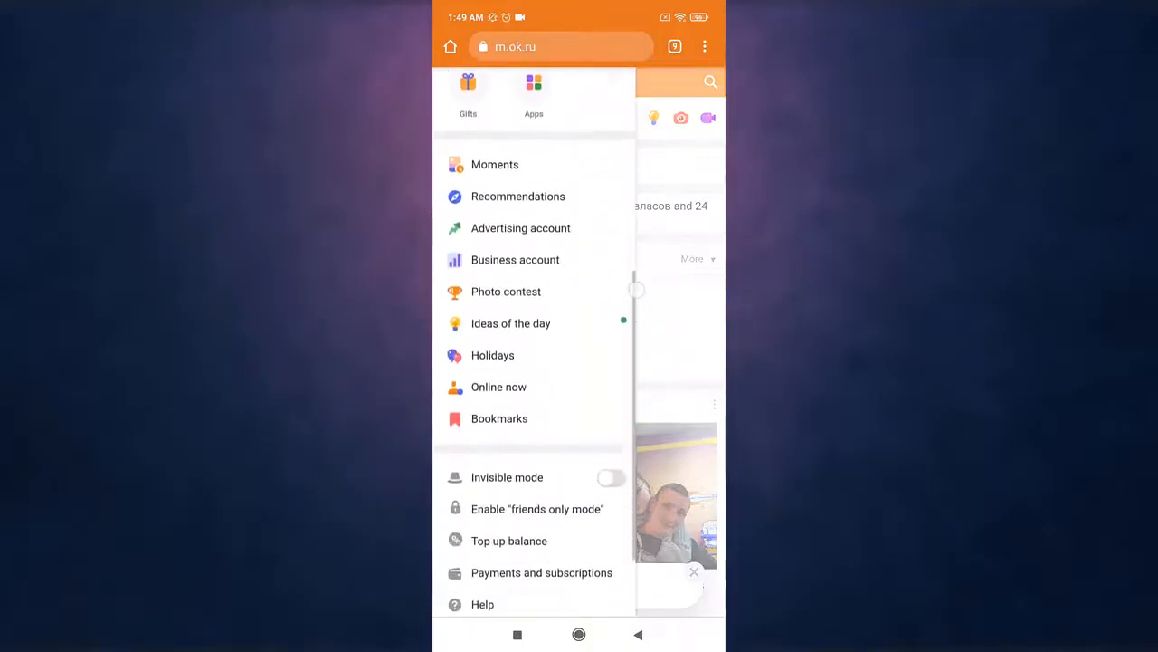
{"action": "scroll", "scroll_direction": "down", "scroll_amount": 3}
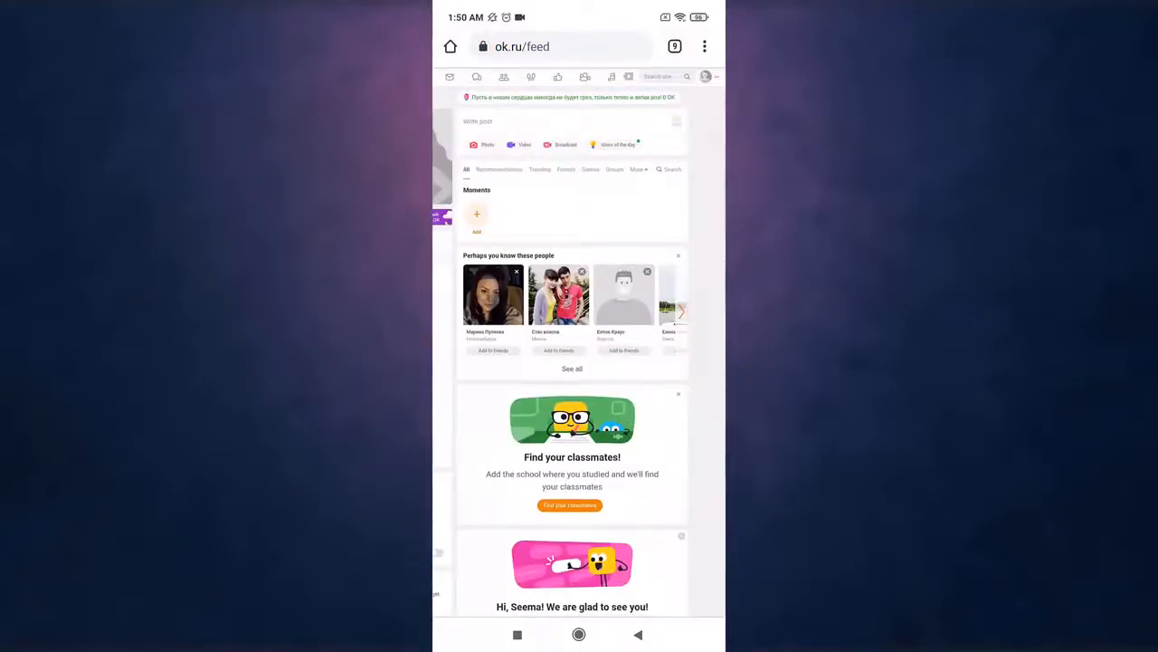
- Go to Help from the avatar account menu, landing on the My profile topics
{"action": "left_click", "coordinate": [706, 76]}
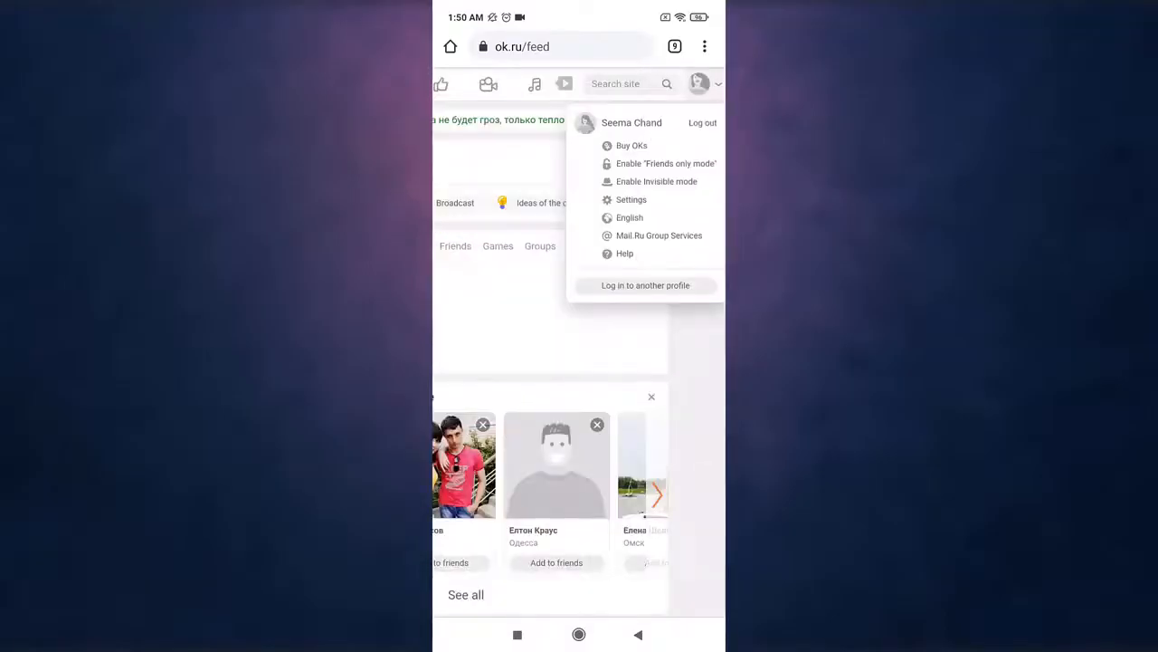
{"action": "left_click", "coordinate": [625, 253]}
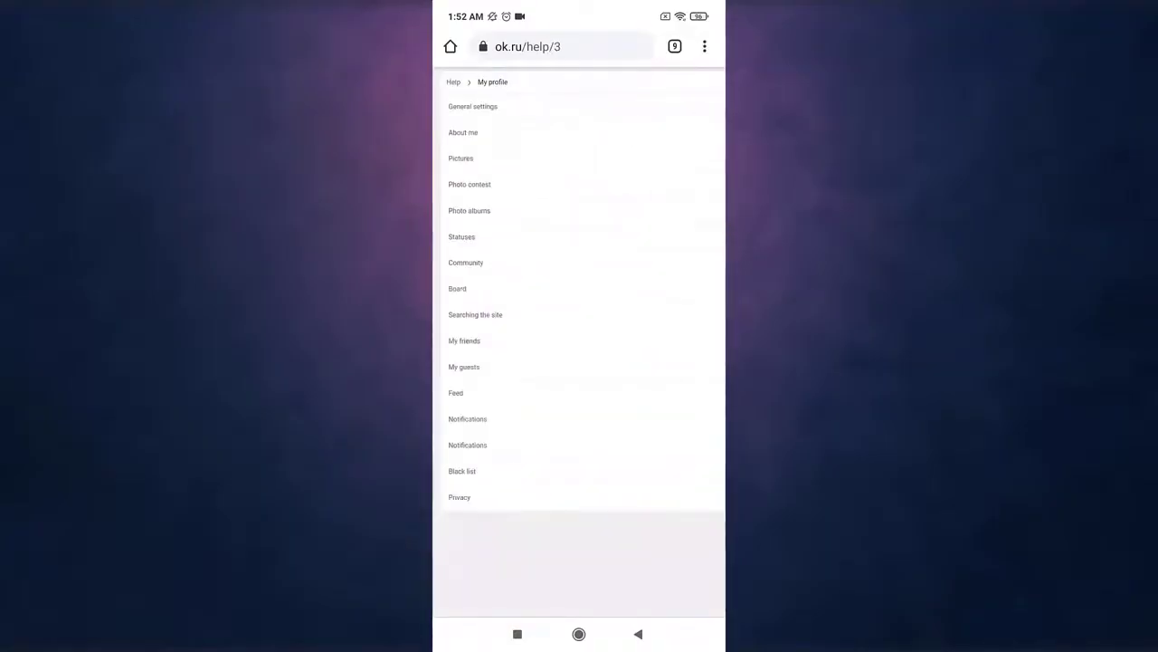
- In General settings, read 'How do I delete my profile?' and follow its License Agreement link
{"action": "left_click", "coordinate": [472, 105]}
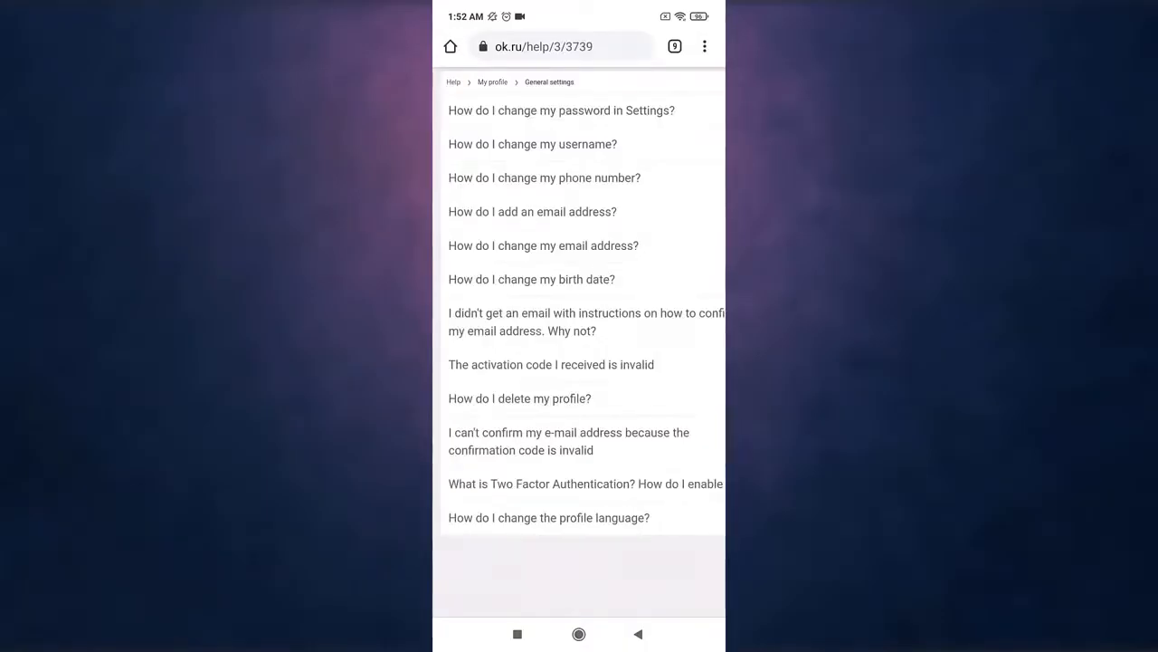
{"action": "left_click", "coordinate": [519, 398]}
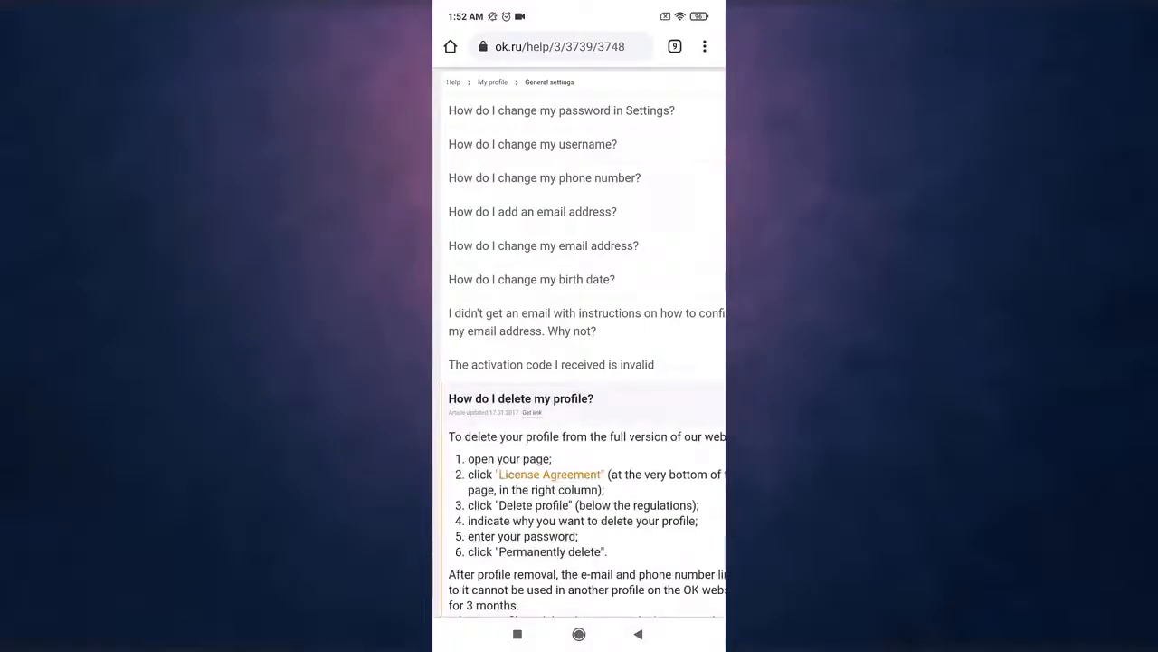
{"action": "scroll", "scroll_direction": "down", "scroll_amount": 3}
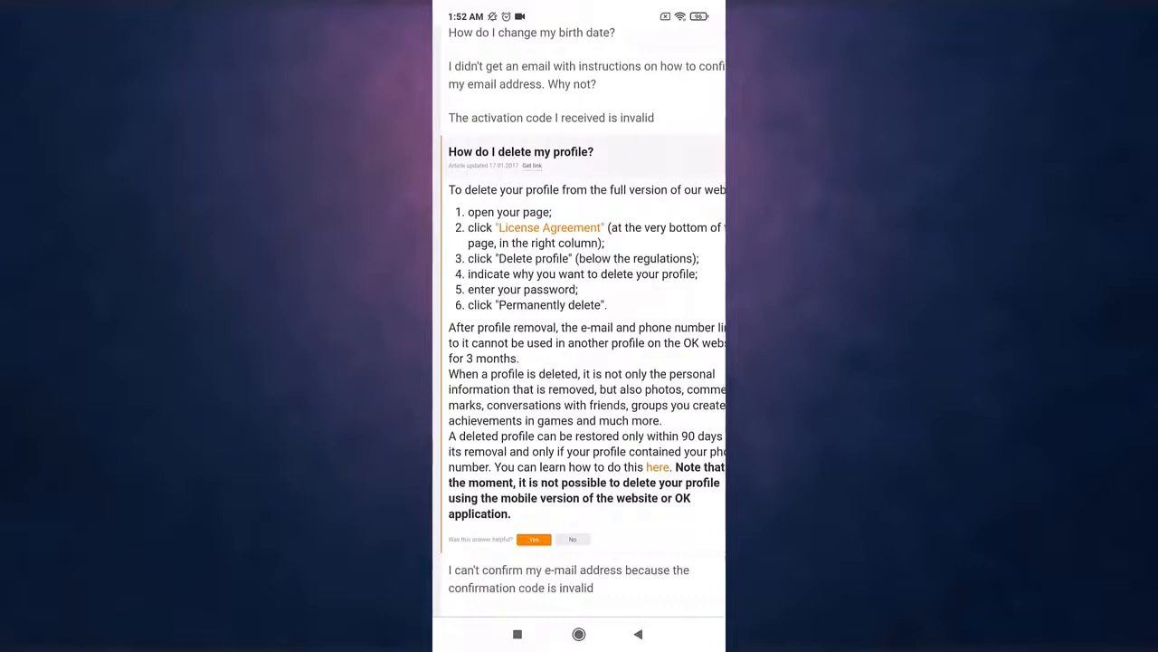
{"action": "left_click", "coordinate": [550, 228]}
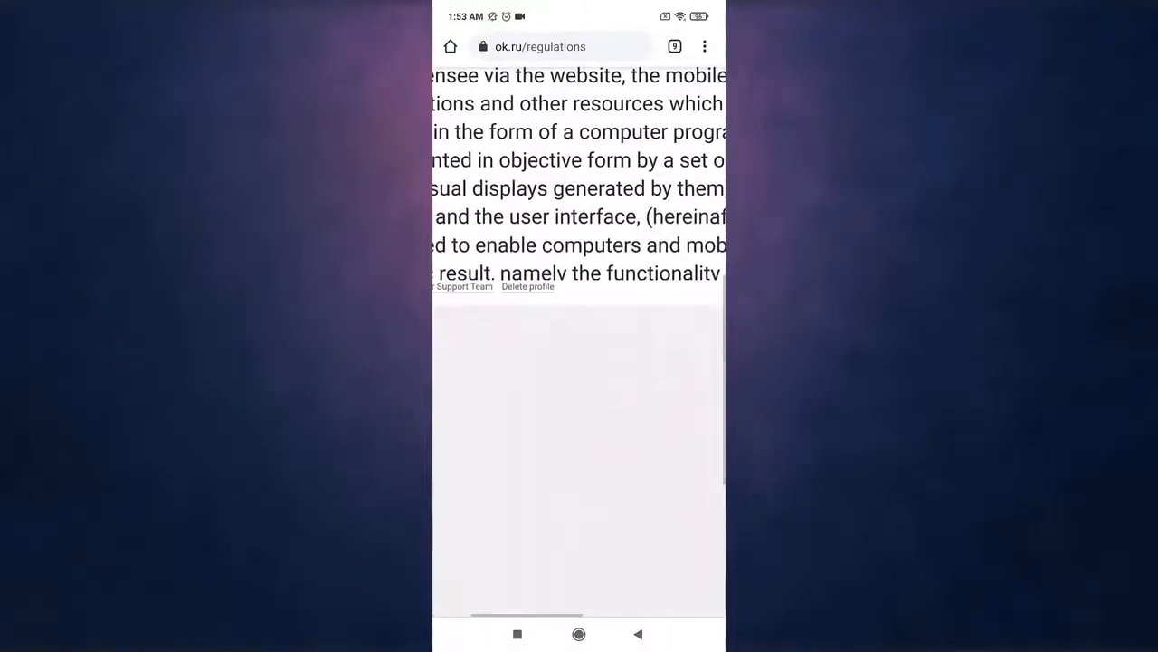
- Delete the profile from the regulations page, citing wanting a new profile, ending logged out
{"action": "left_click", "coordinate": [528, 285]}
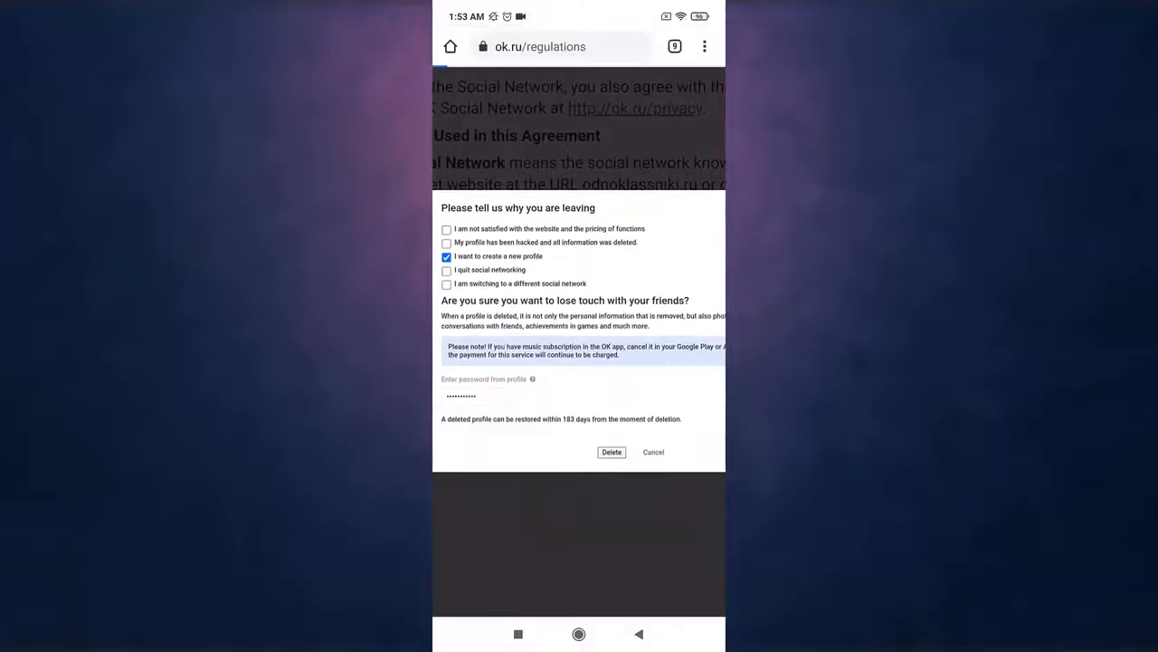
{"action": "left_click", "coordinate": [612, 452]}
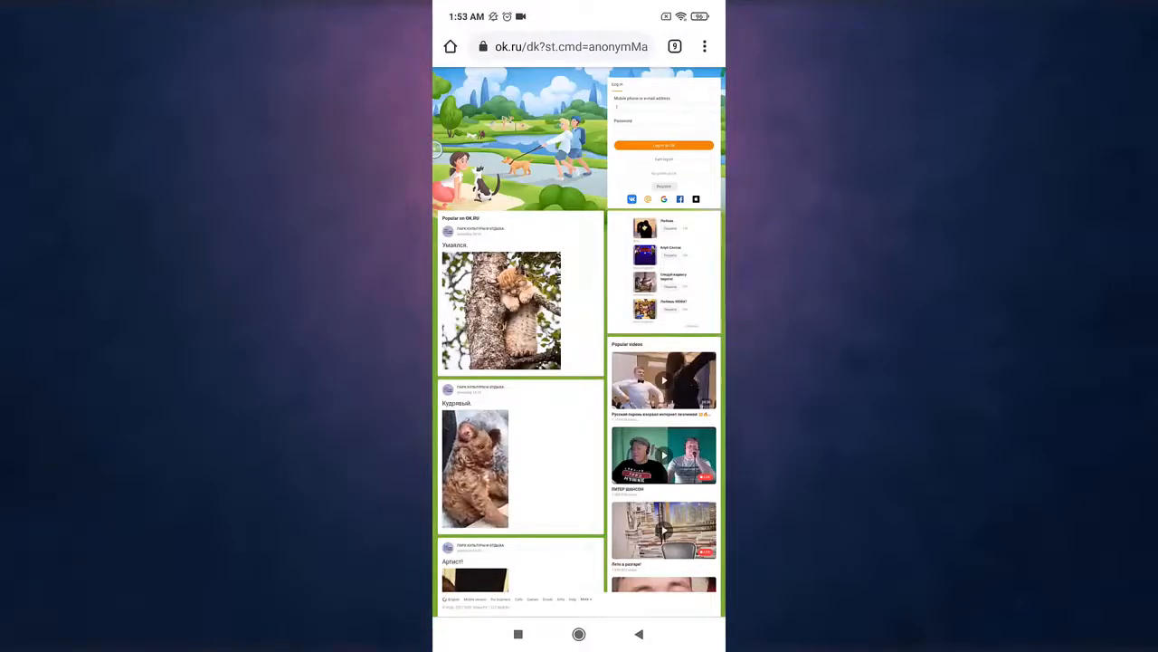
{"action": "left_click", "coordinate": [706, 47]}
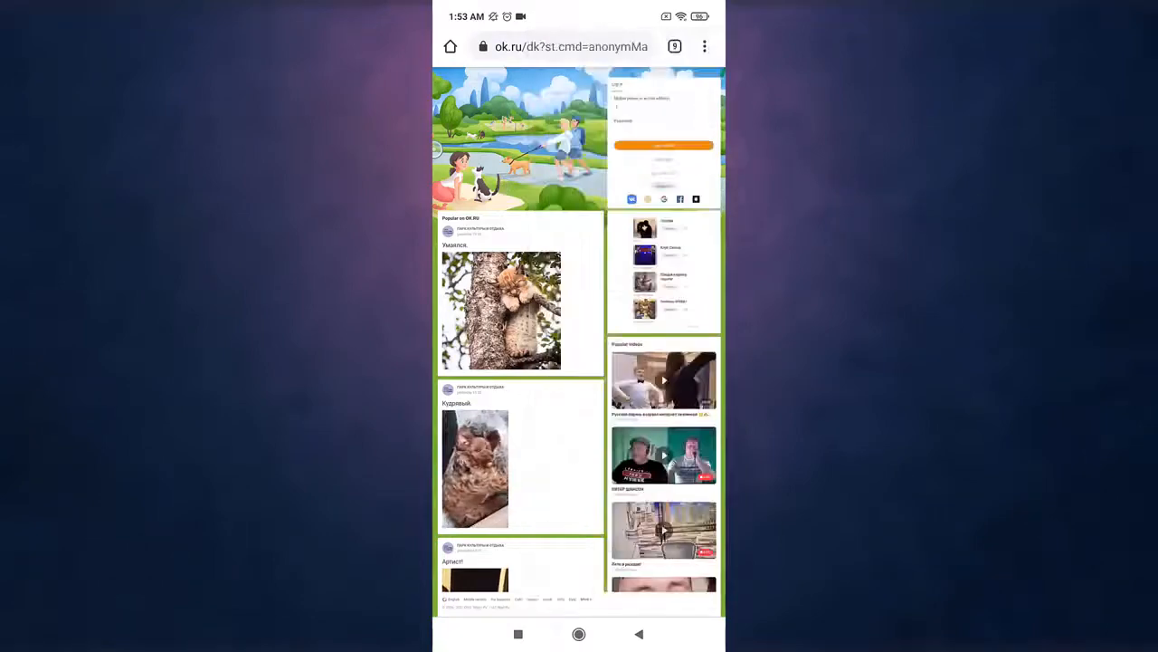
{"action": "scroll", "scroll_direction": "down", "scroll_amount": 3}
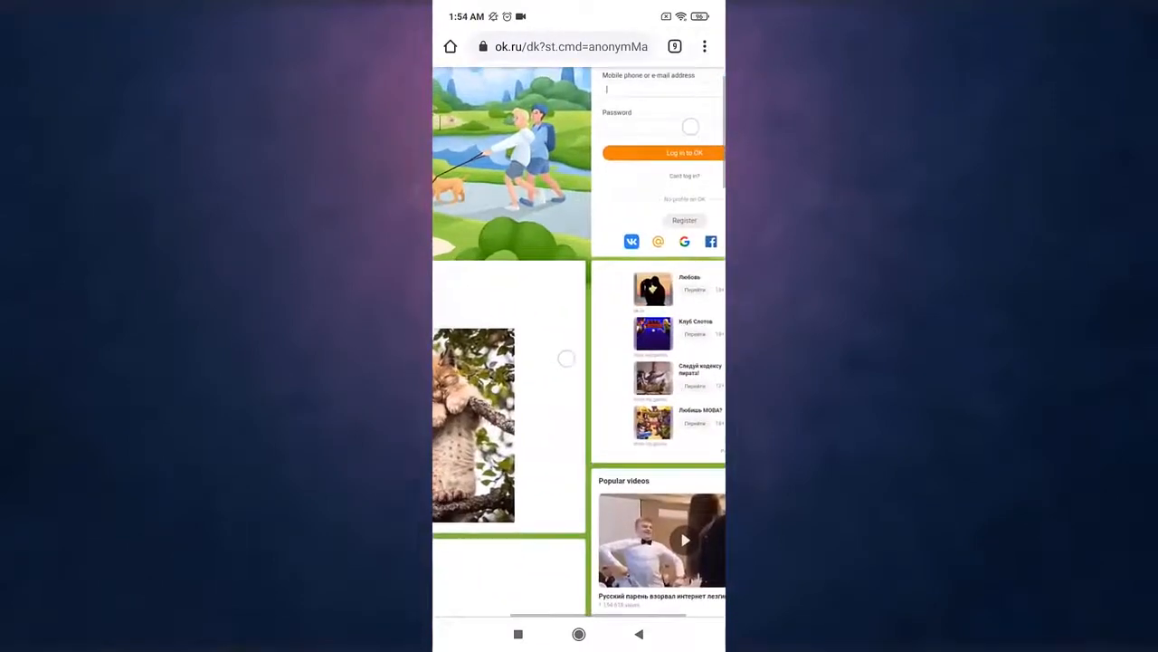